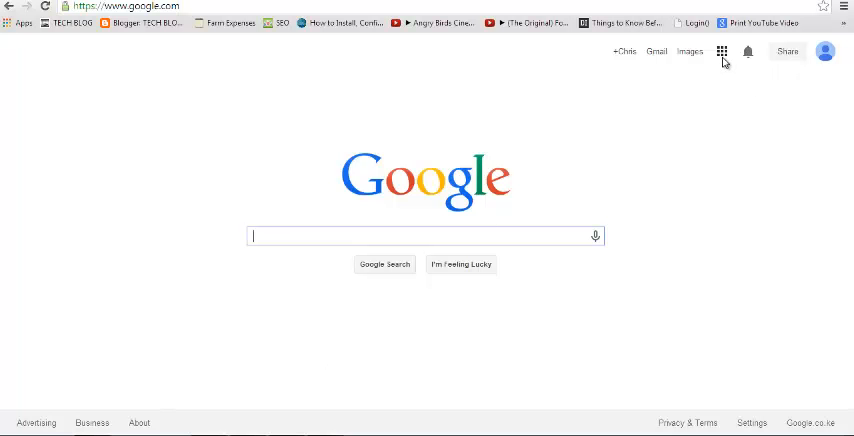
# - Show the Google apps grid from the Google homepage top bar
pyautogui.click(720, 52)
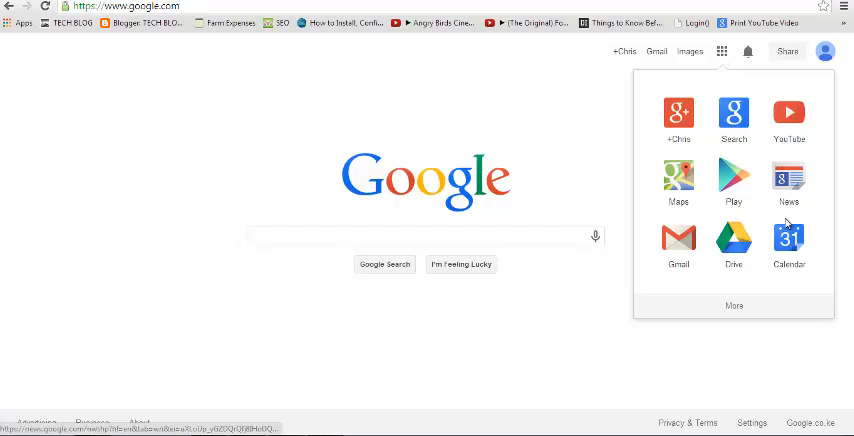
# - Go to Google Calendar and bring up the options for the personal calendar under My calendars
pyautogui.click(720, 52)
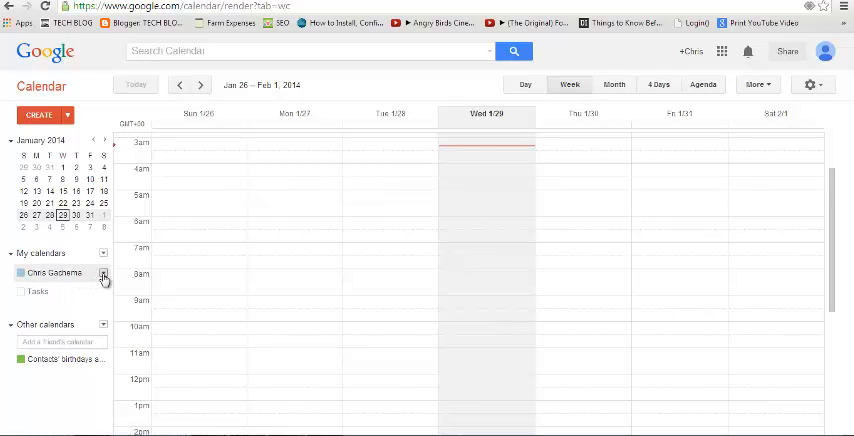
pyautogui.moveTo(104, 274)
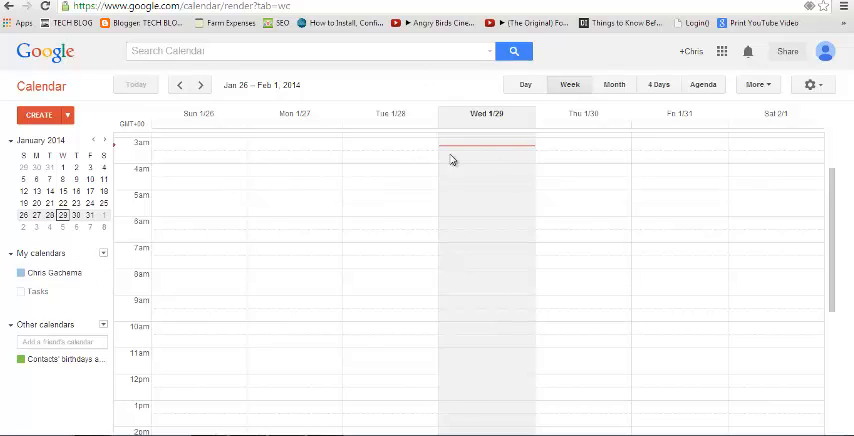
pyautogui.moveTo(112, 280)
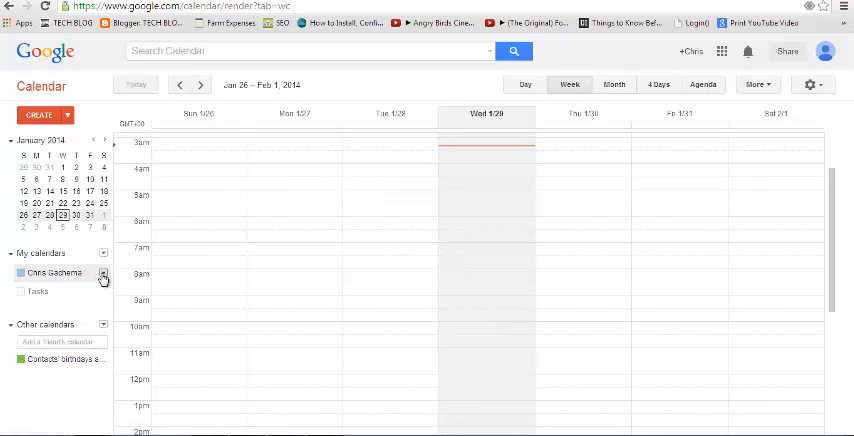
pyautogui.click(104, 272)
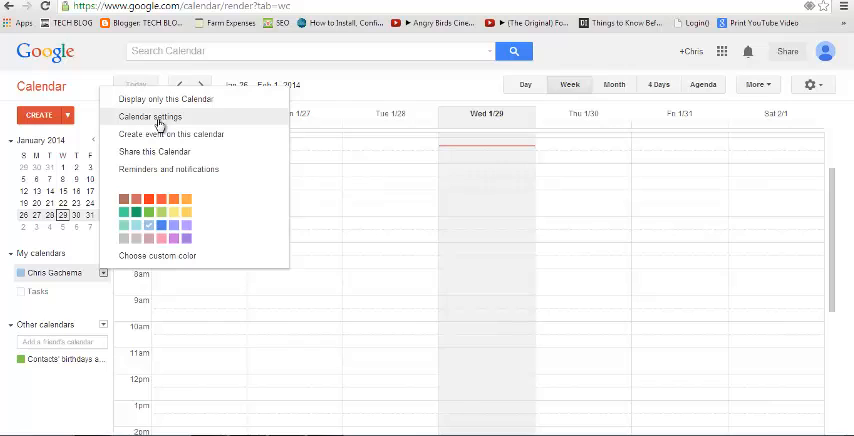
# - View this calendar's Reminders and notifications settings, down to the email and SMS choices
pyautogui.click(150, 116)
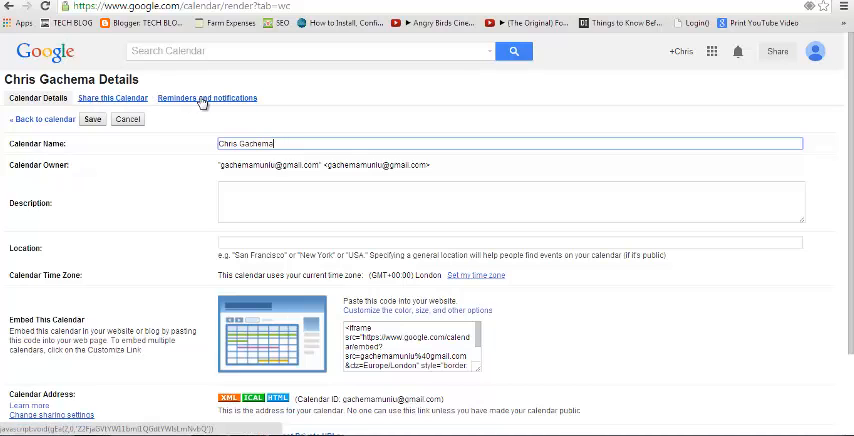
pyautogui.click(208, 98)
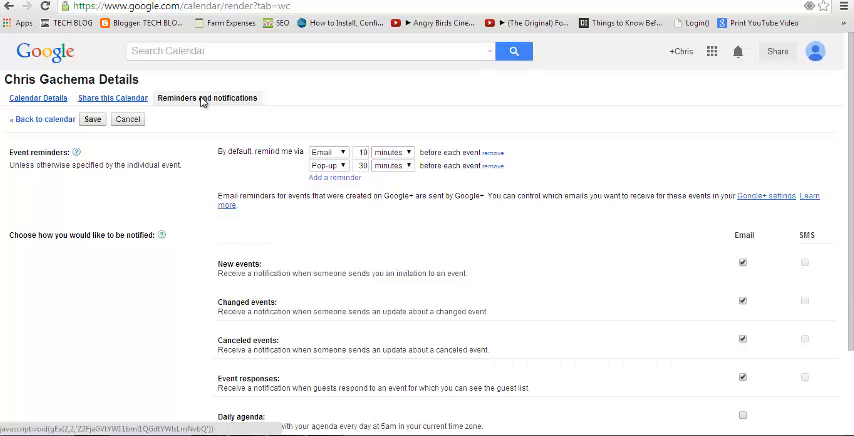
pyautogui.moveTo(530, 250)
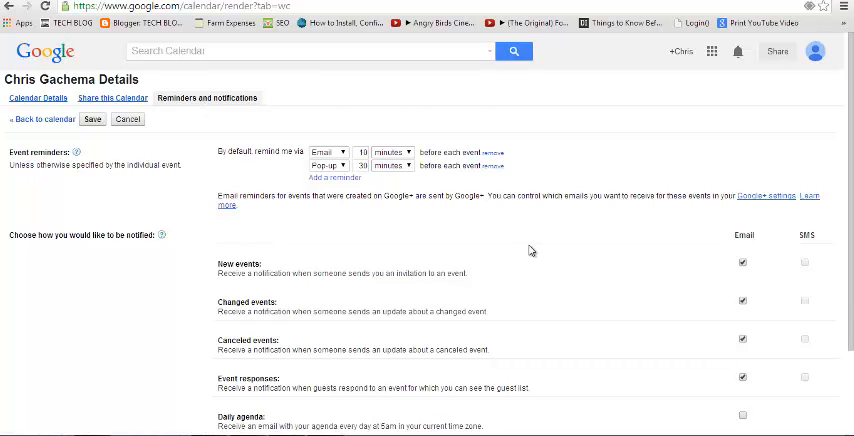
pyautogui.scroll(-3)
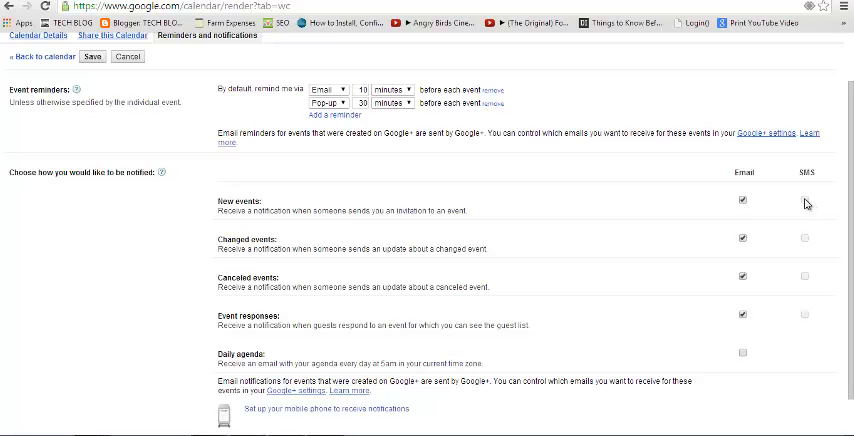
pyautogui.moveTo(788, 204)
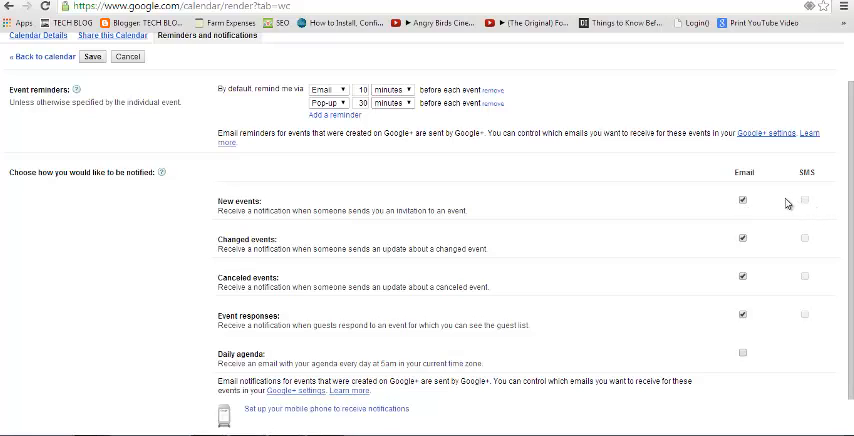
pyautogui.moveTo(808, 244)
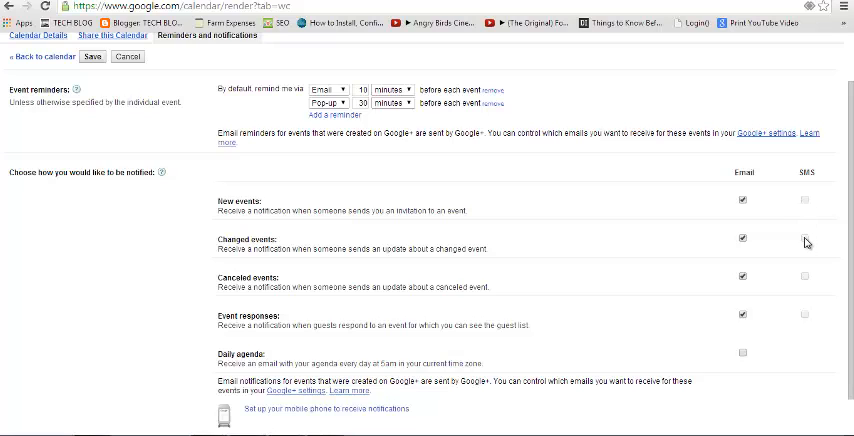
pyautogui.moveTo(784, 284)
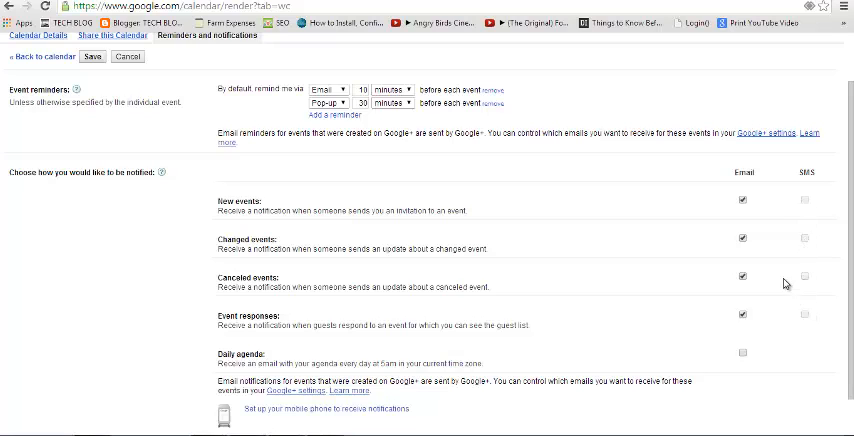
pyautogui.scroll(-3)
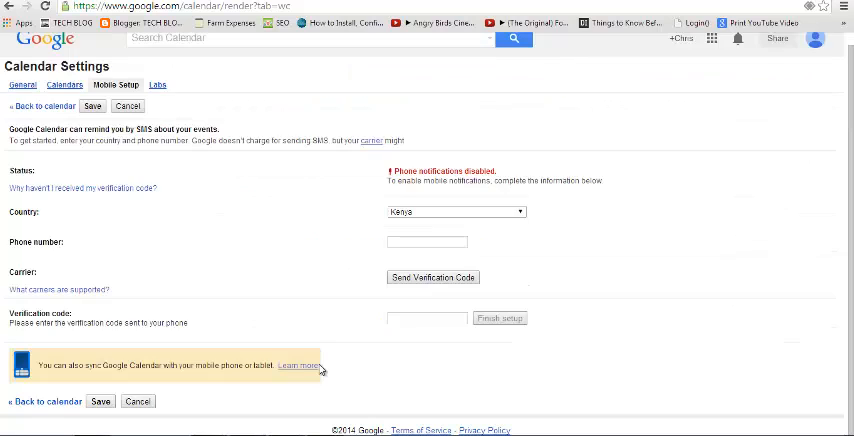
pyautogui.moveTo(324, 356)
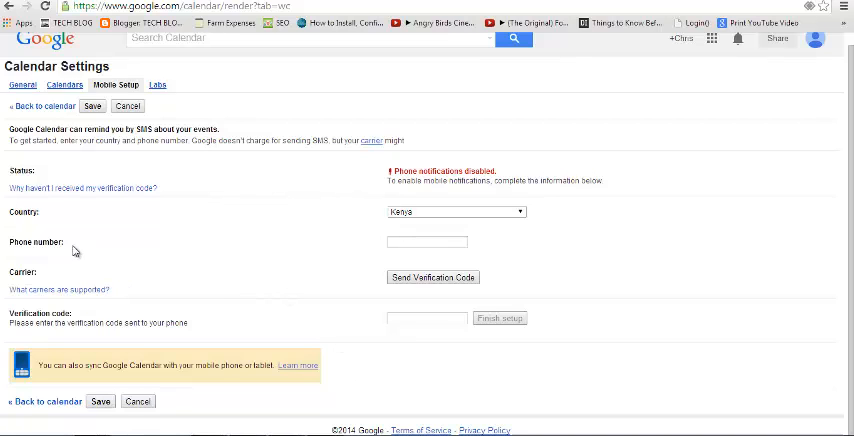
# - Keep Kenya as the country and enter the mobile phone number starting with 07
pyautogui.click(456, 212)
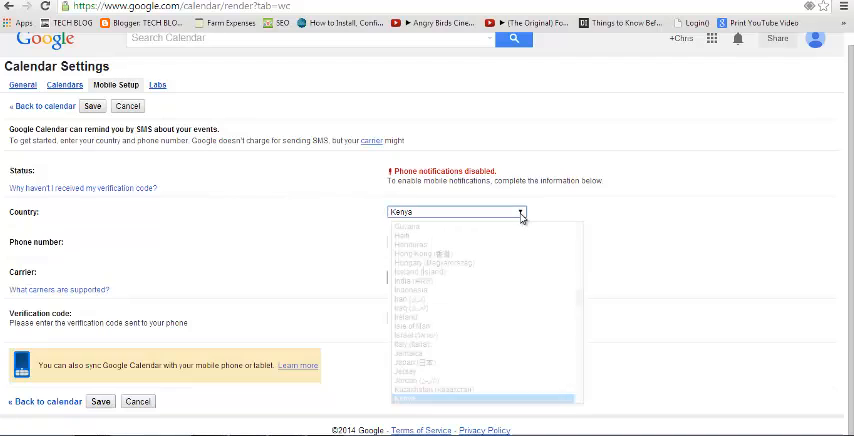
pyautogui.click(456, 212)
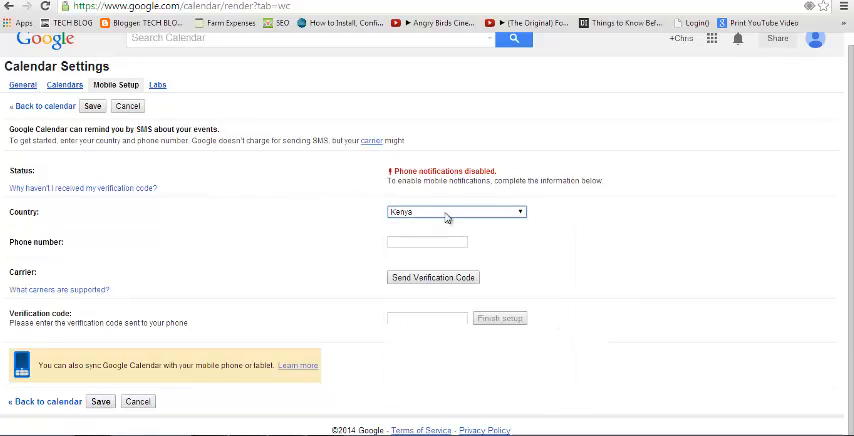
pyautogui.moveTo(224, 256)
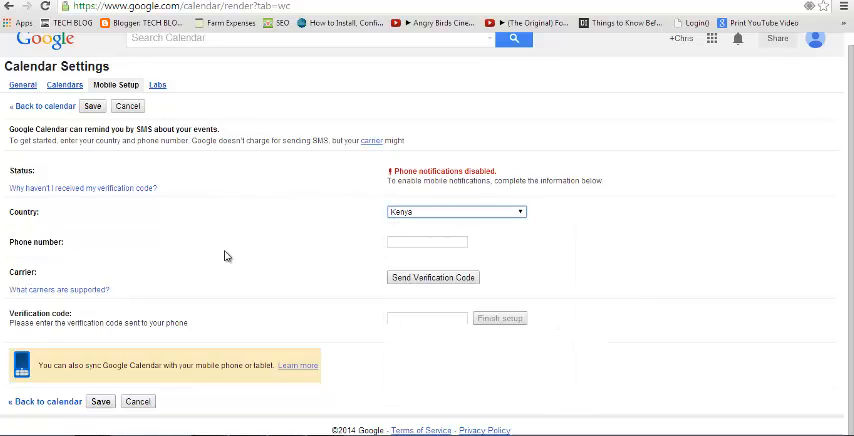
pyautogui.click(426, 242)
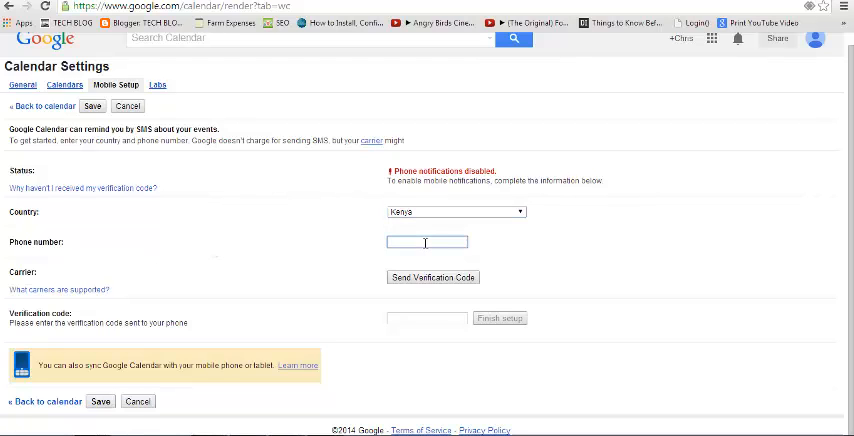
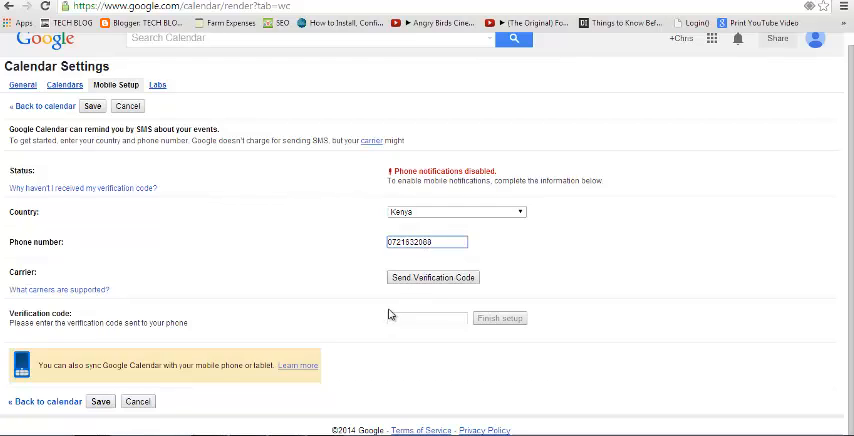
# - Send the SMS verification code to the number and dismiss the code-sent notice
pyautogui.click(432, 276)
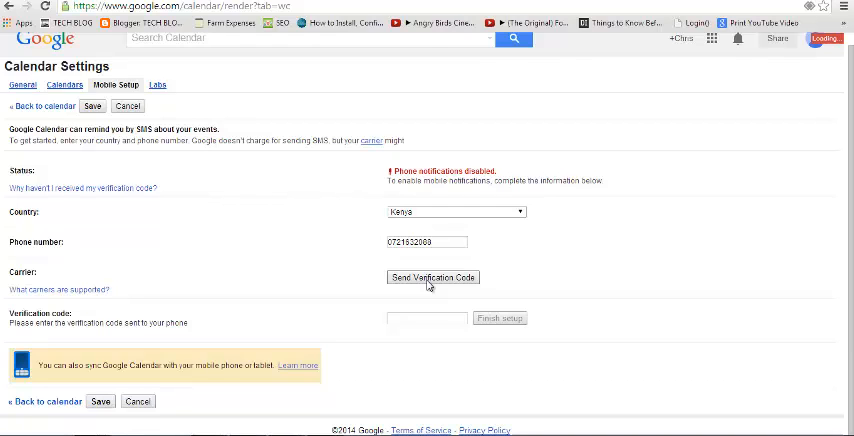
pyautogui.click(432, 276)
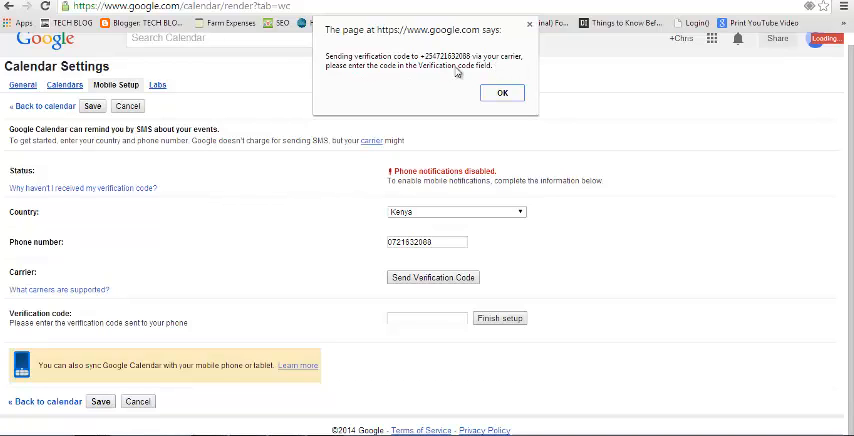
pyautogui.click(502, 92)
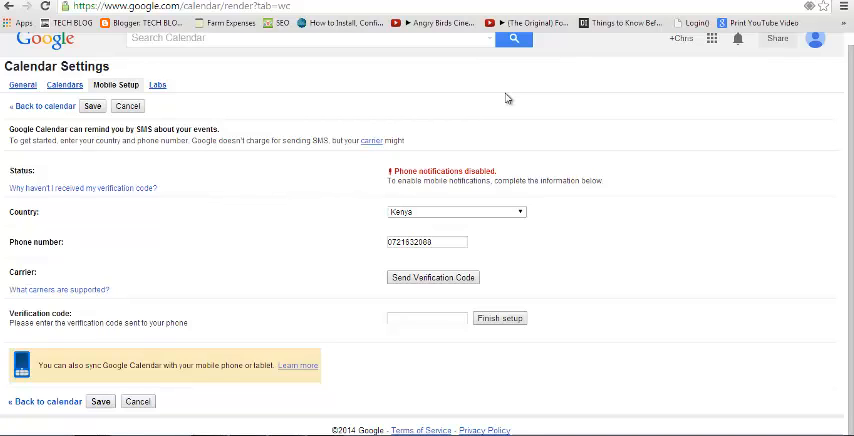
# - Enter the texted verification code and finish the mobile phone setup
pyautogui.click(424, 318)
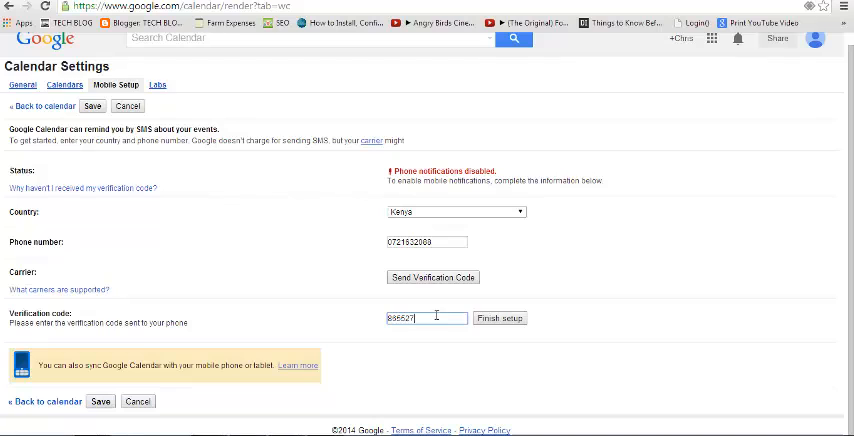
pyautogui.click(500, 318)
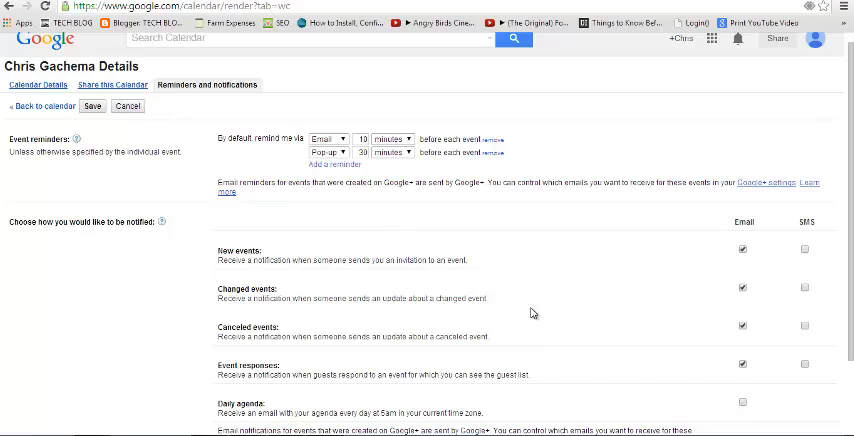
# - Enable SMS alerts for new, changed, cancelled events and event responses, and save
pyautogui.scroll(-3)
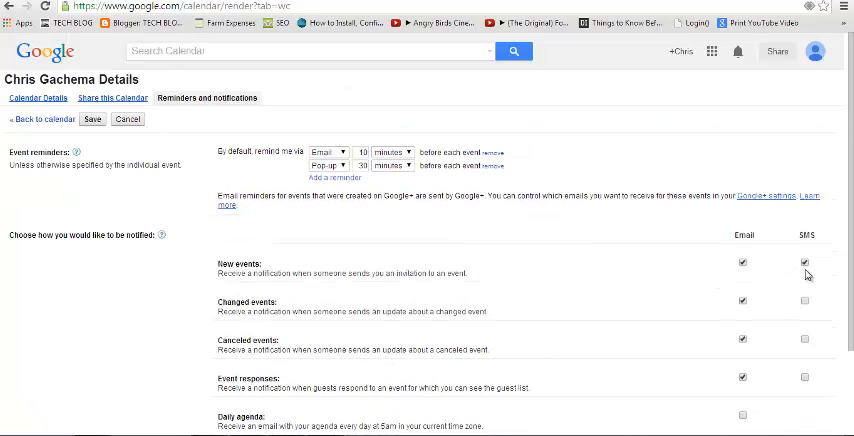
pyautogui.scroll(-3)
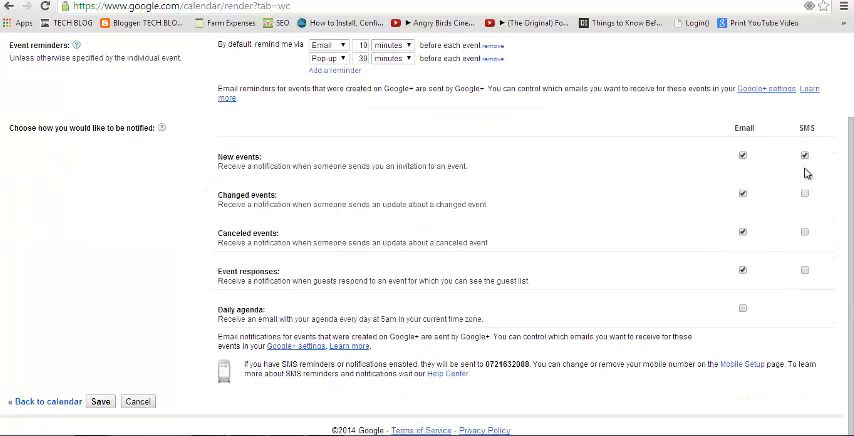
pyautogui.click(804, 192)
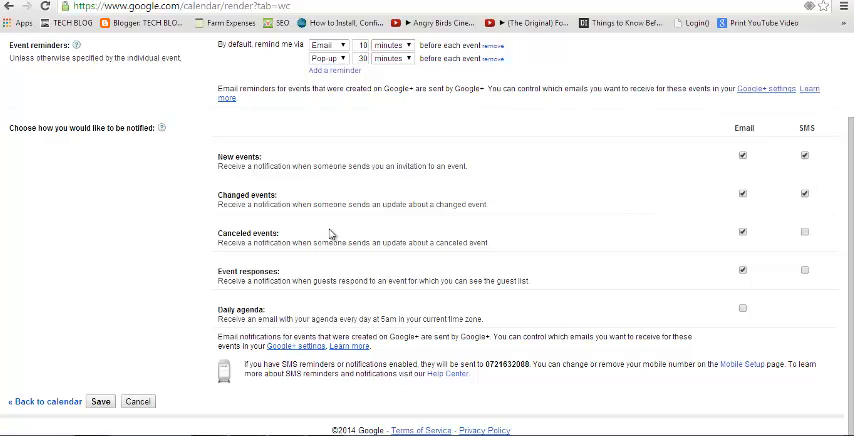
pyautogui.moveTo(288, 220)
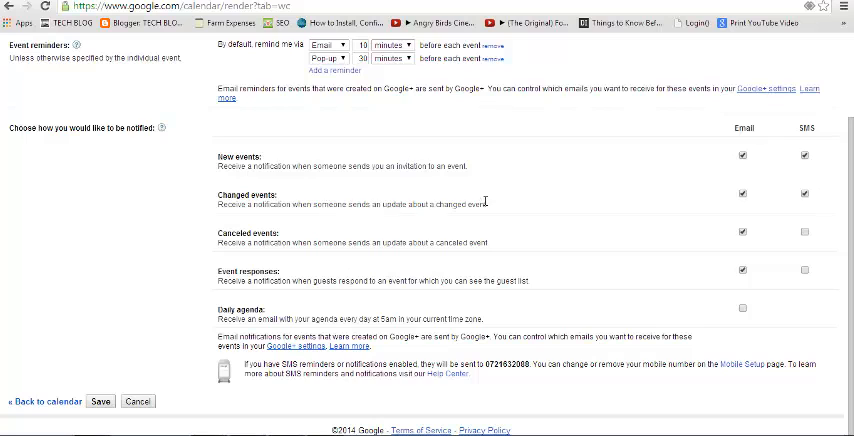
pyautogui.moveTo(348, 244)
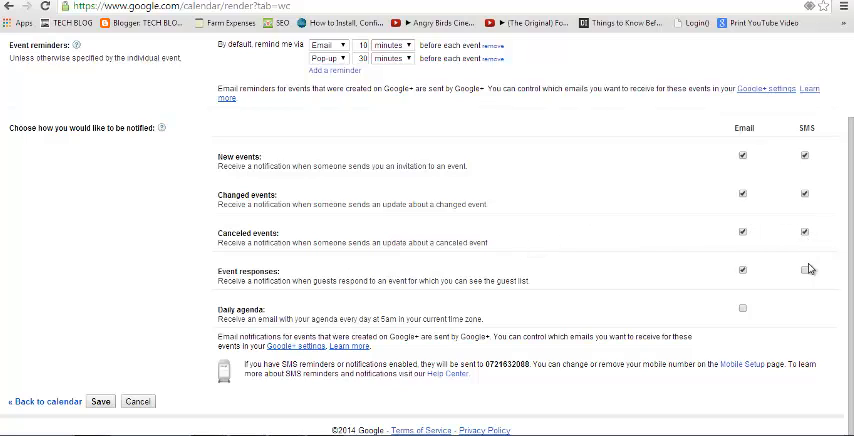
pyautogui.click(804, 268)
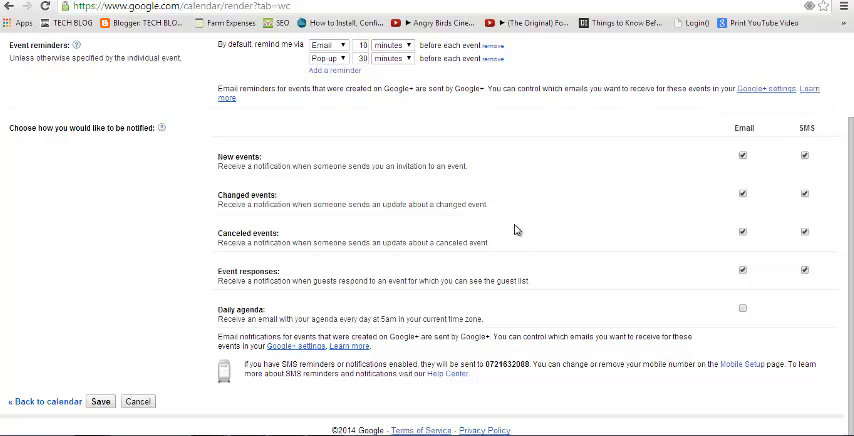
pyautogui.moveTo(88, 420)
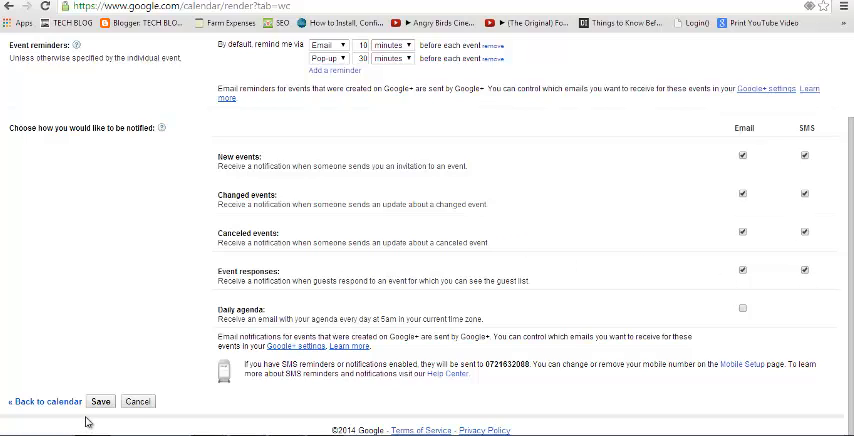
pyautogui.click(100, 400)
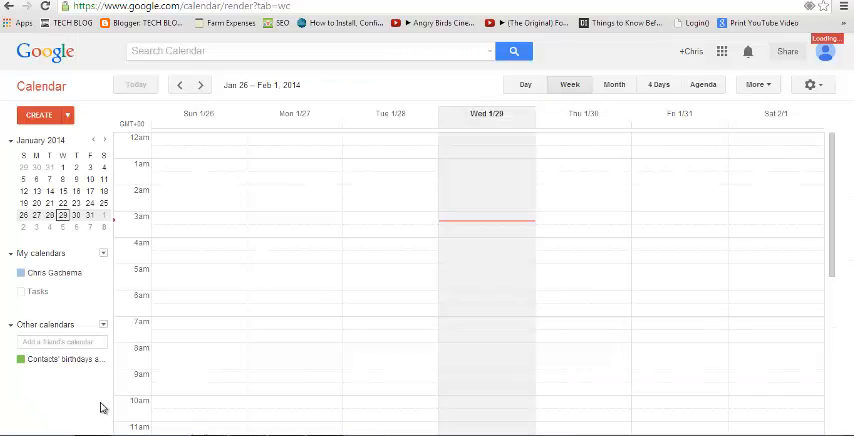